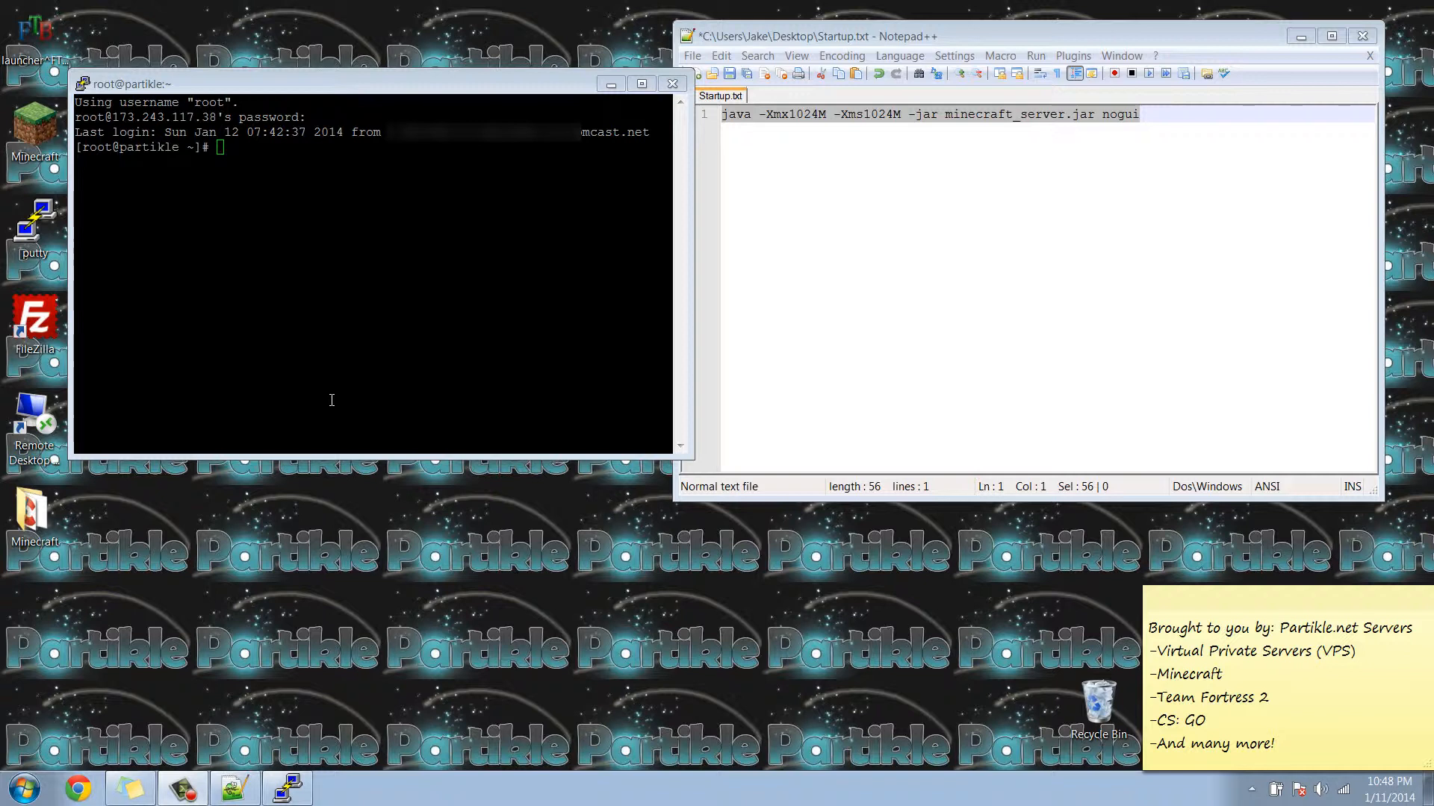
pyautogui.moveTo(345, 329)
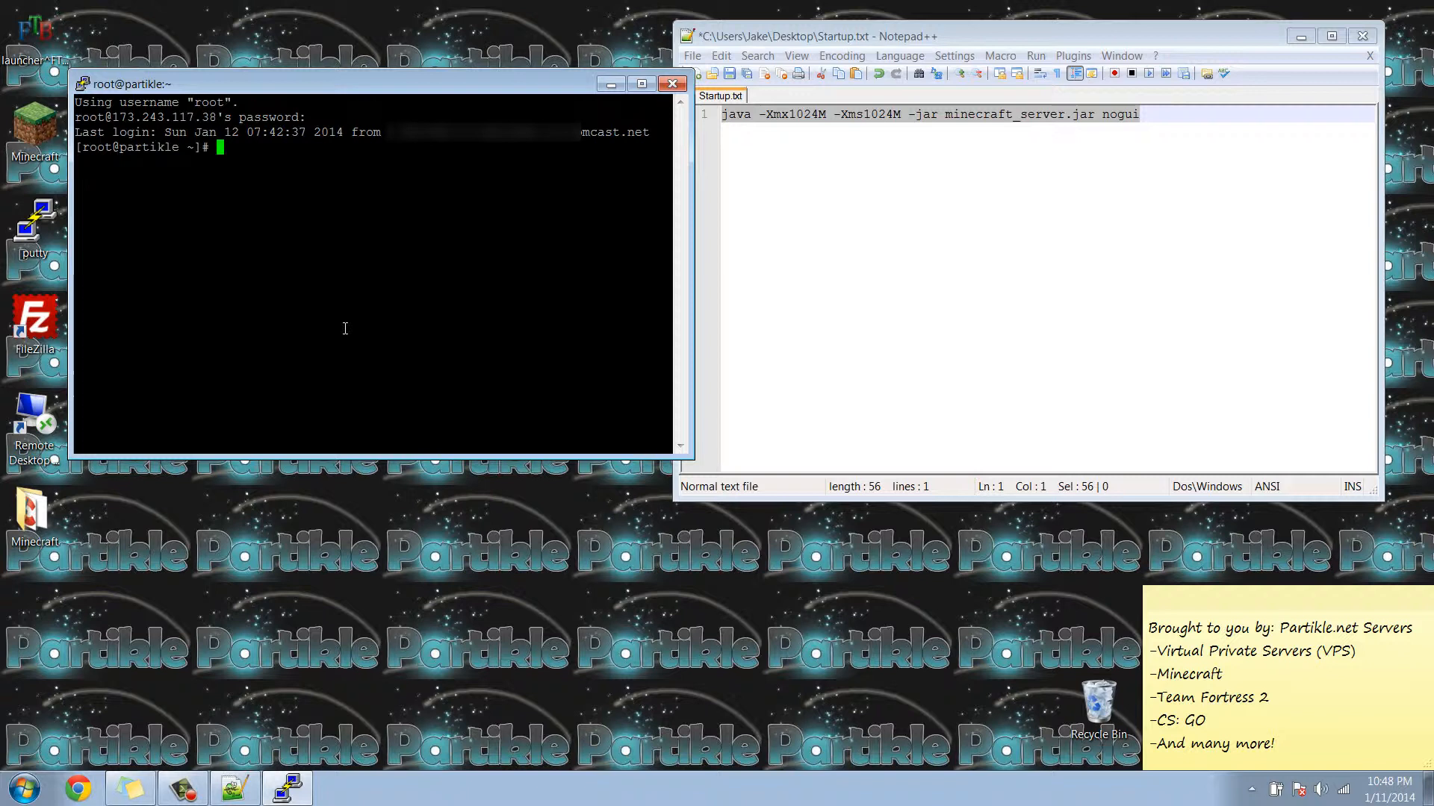
# Enter screen -r at the root prompt to rejoin the server's screen session
pyautogui.write('sc')
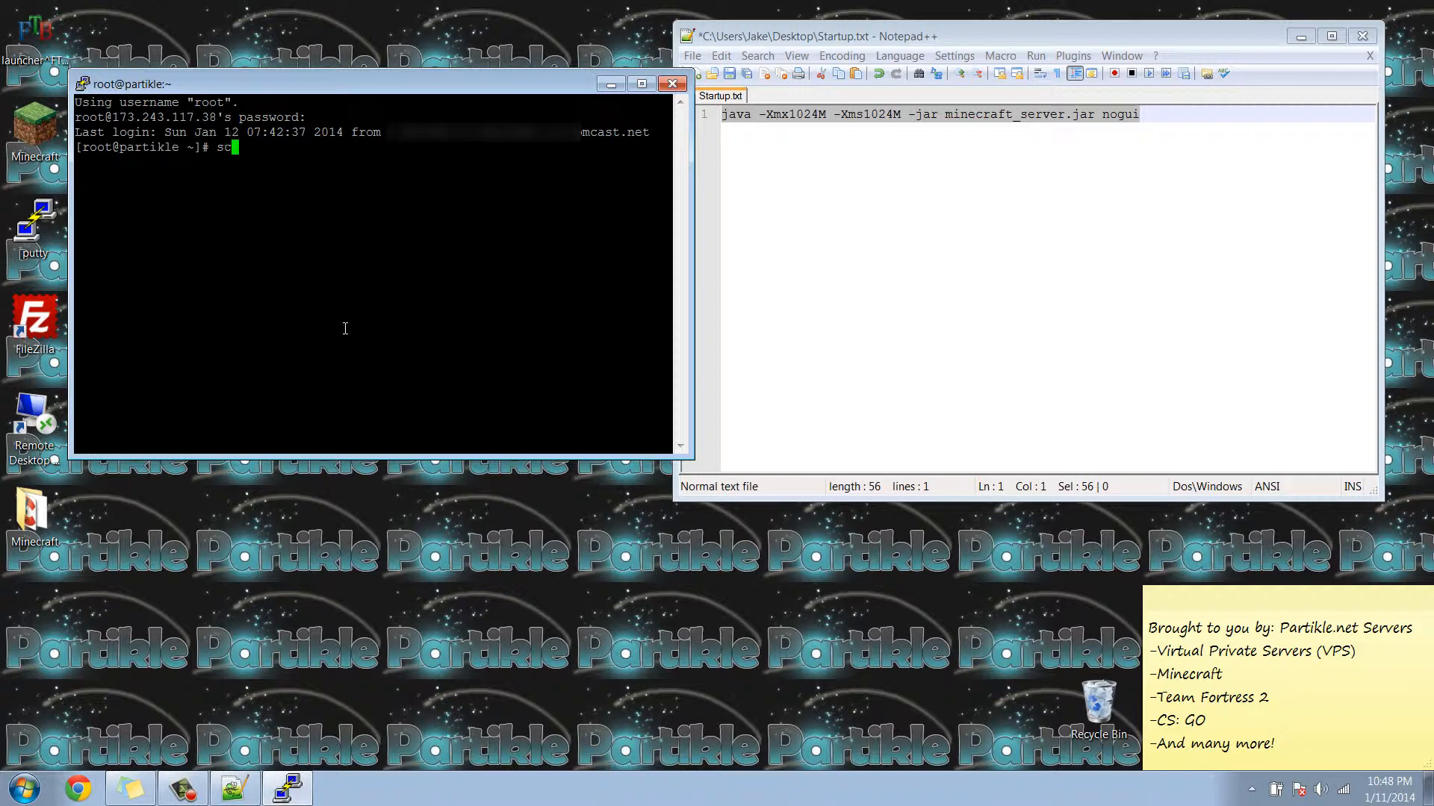
pyautogui.write('reen -r')
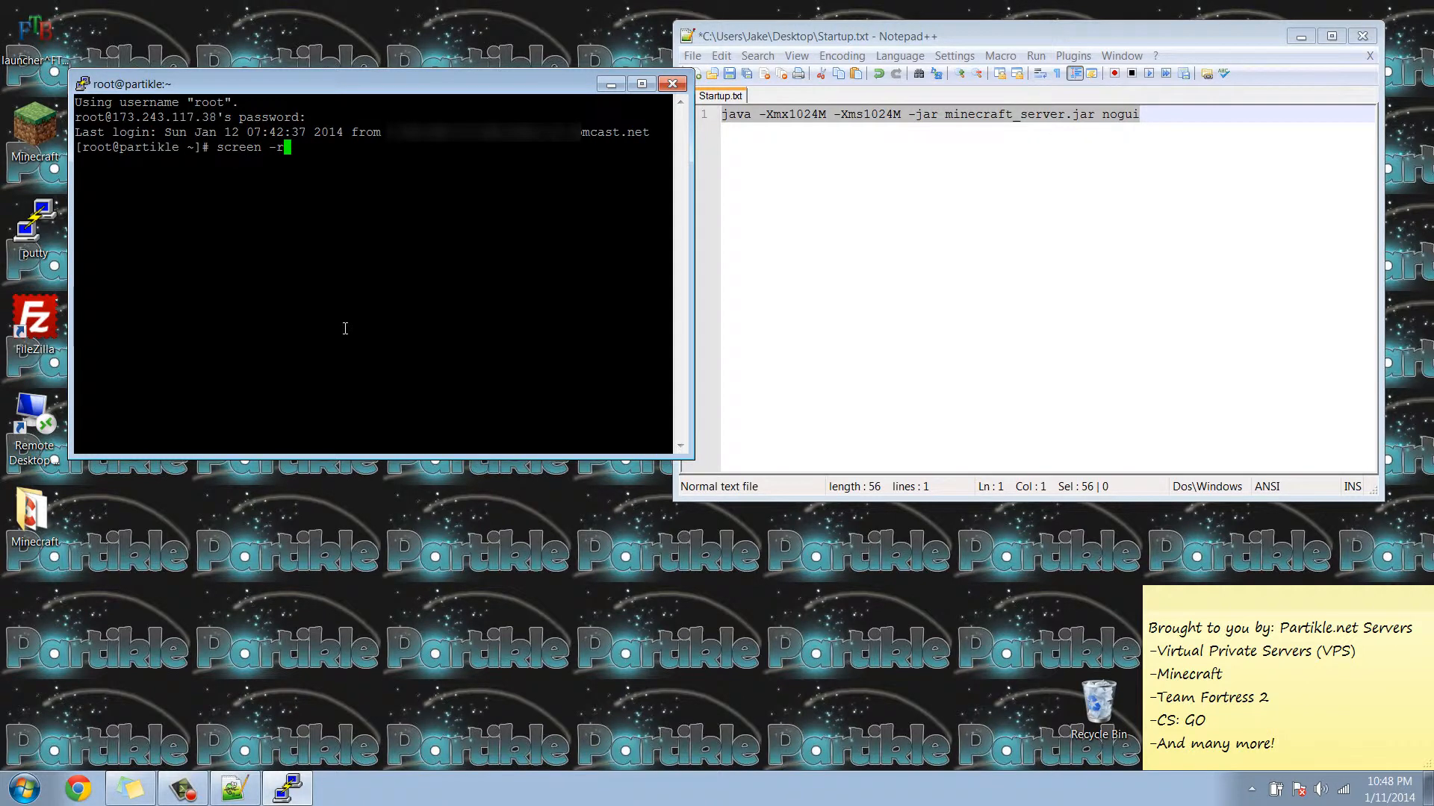
# Reattach to the Minecraft screen session and issue stop to shut the server down
pyautogui.press('Return')
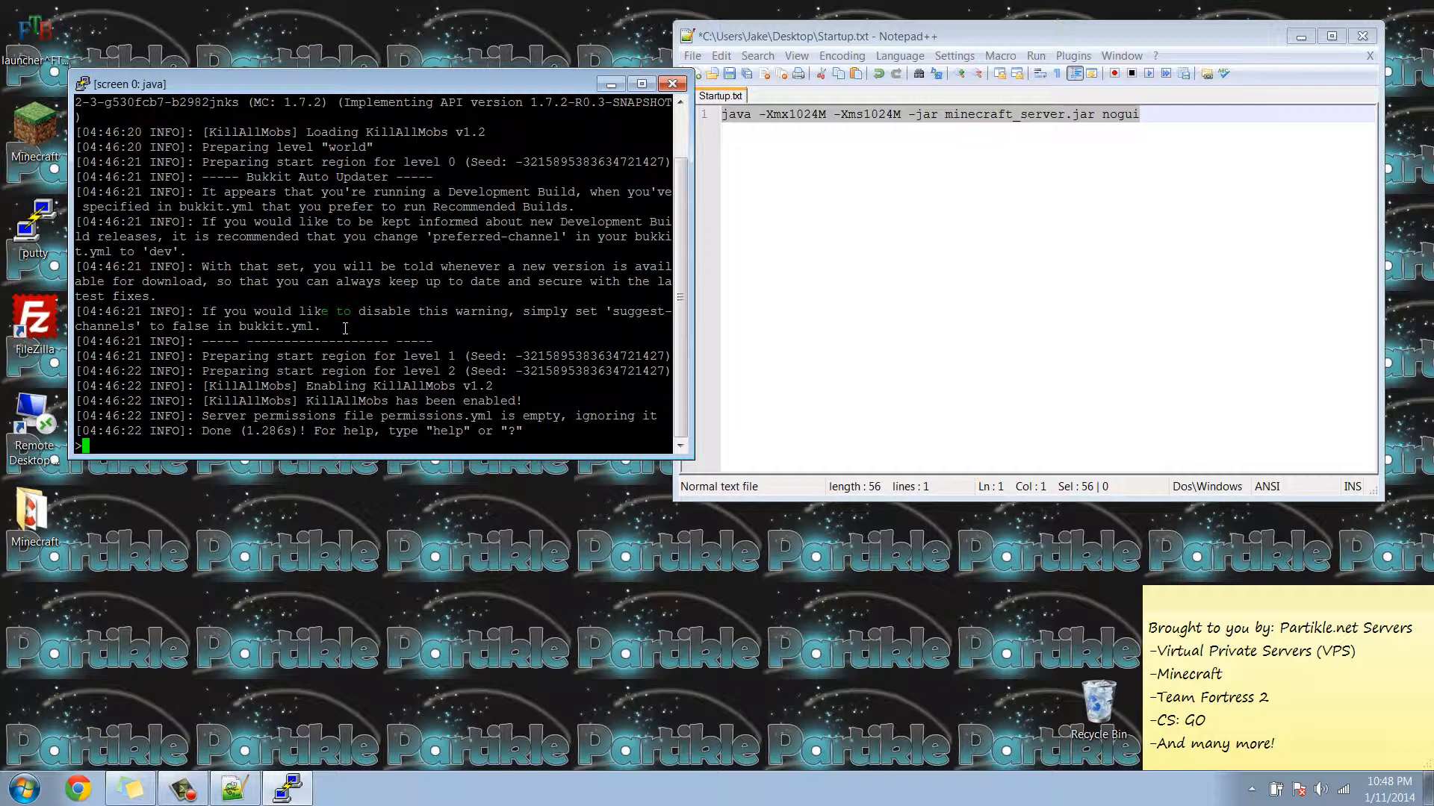
pyautogui.write('stop')
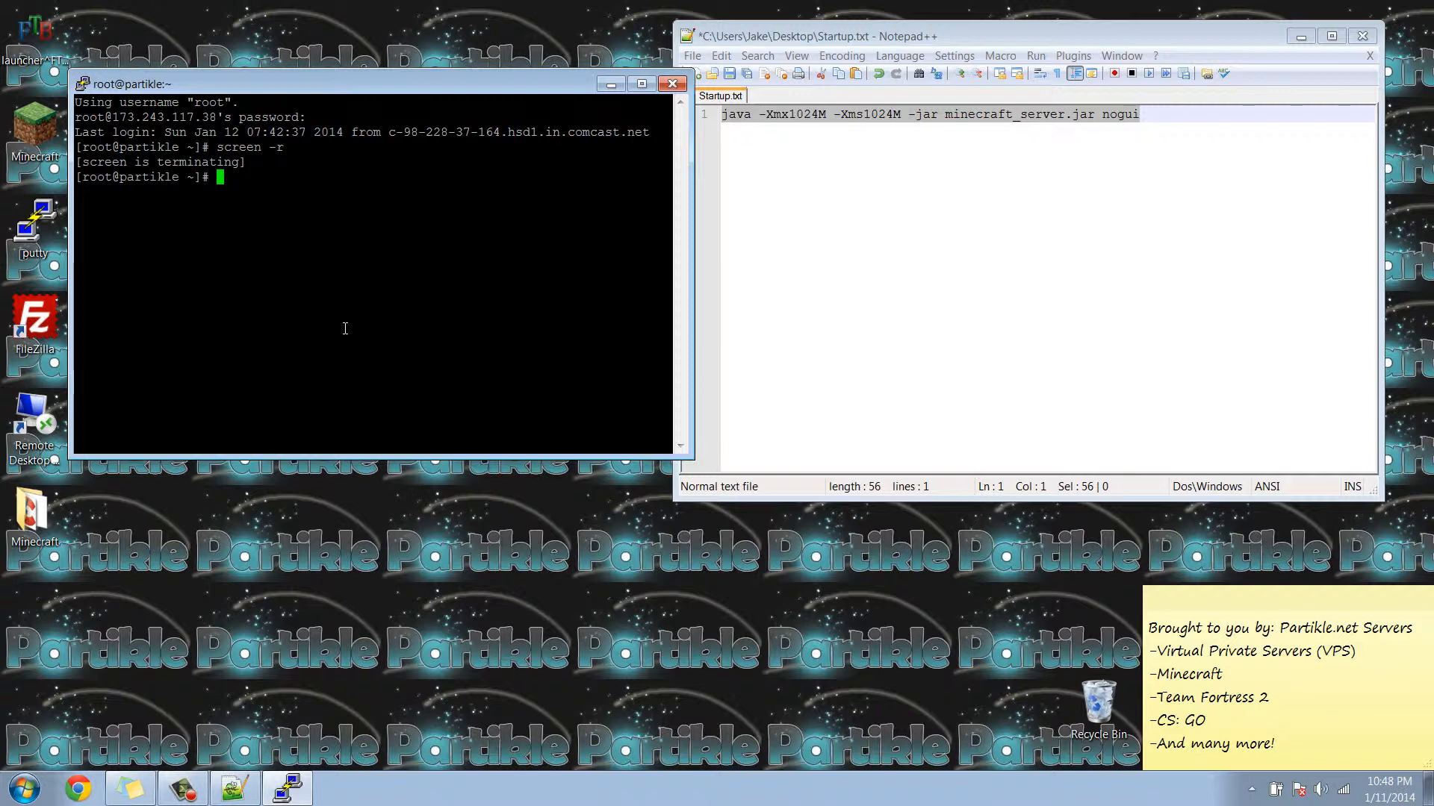
# Change directory into /home/Minecraft
pyautogui.write('cd')
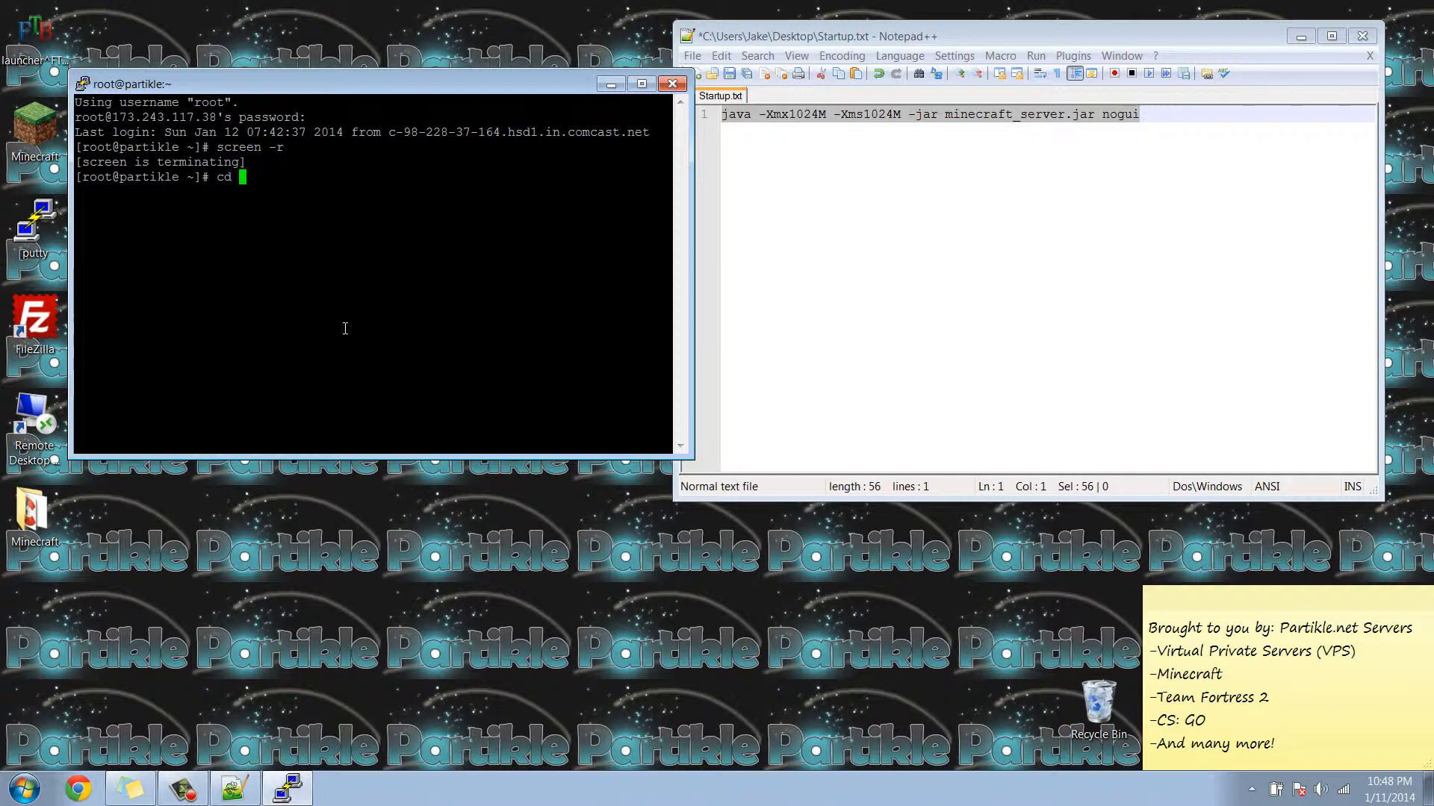
pyautogui.write('/home')
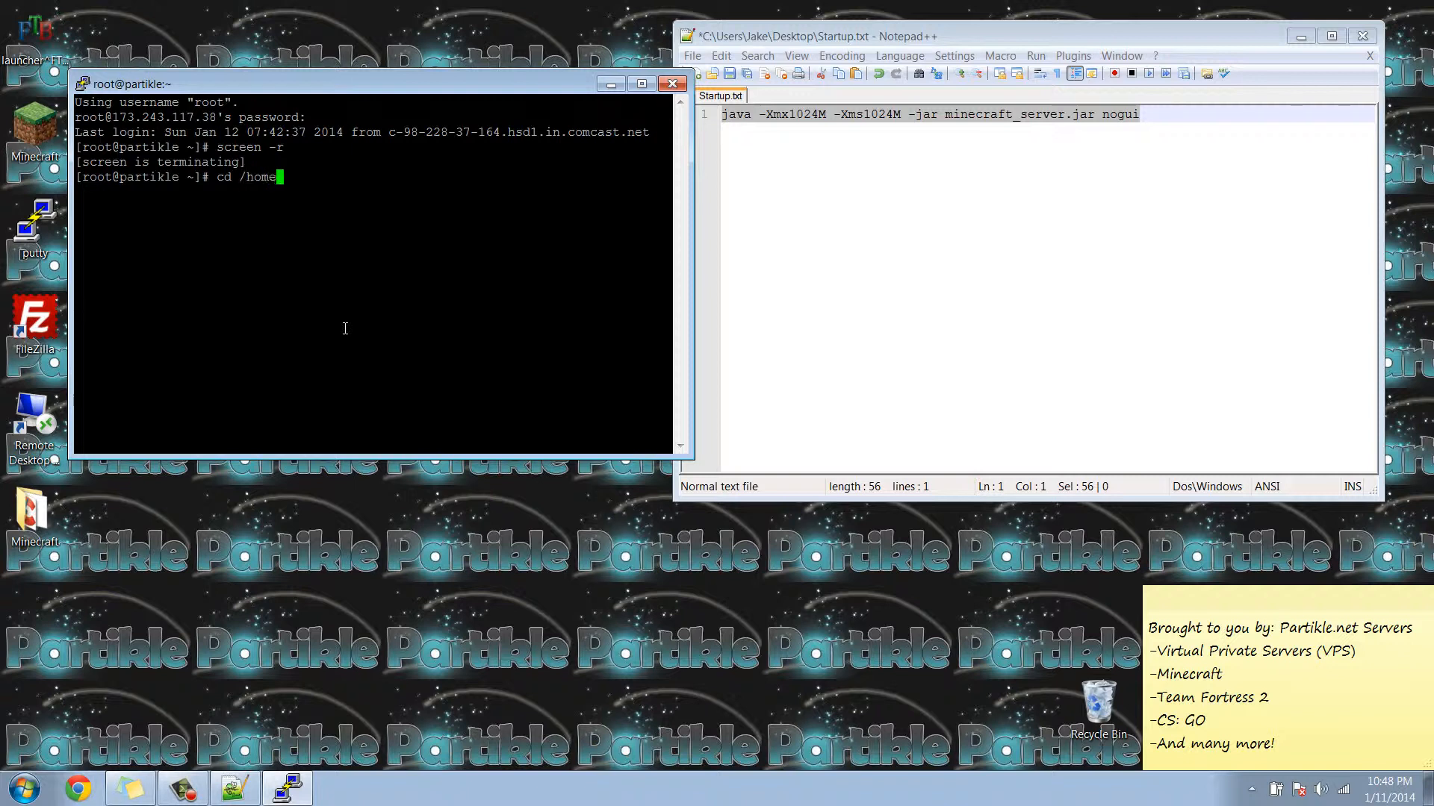
pyautogui.write('Minec')
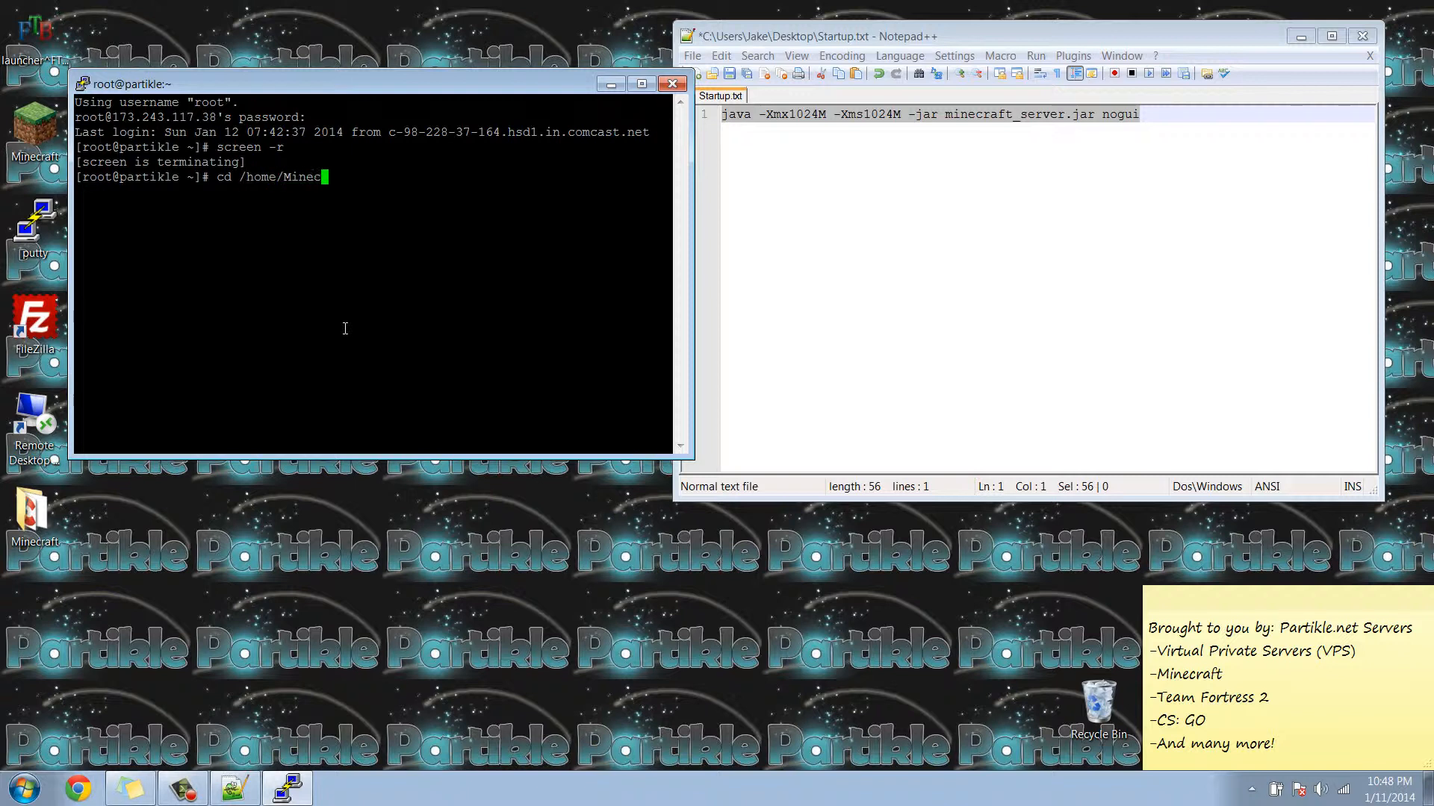
pyautogui.write('raft')
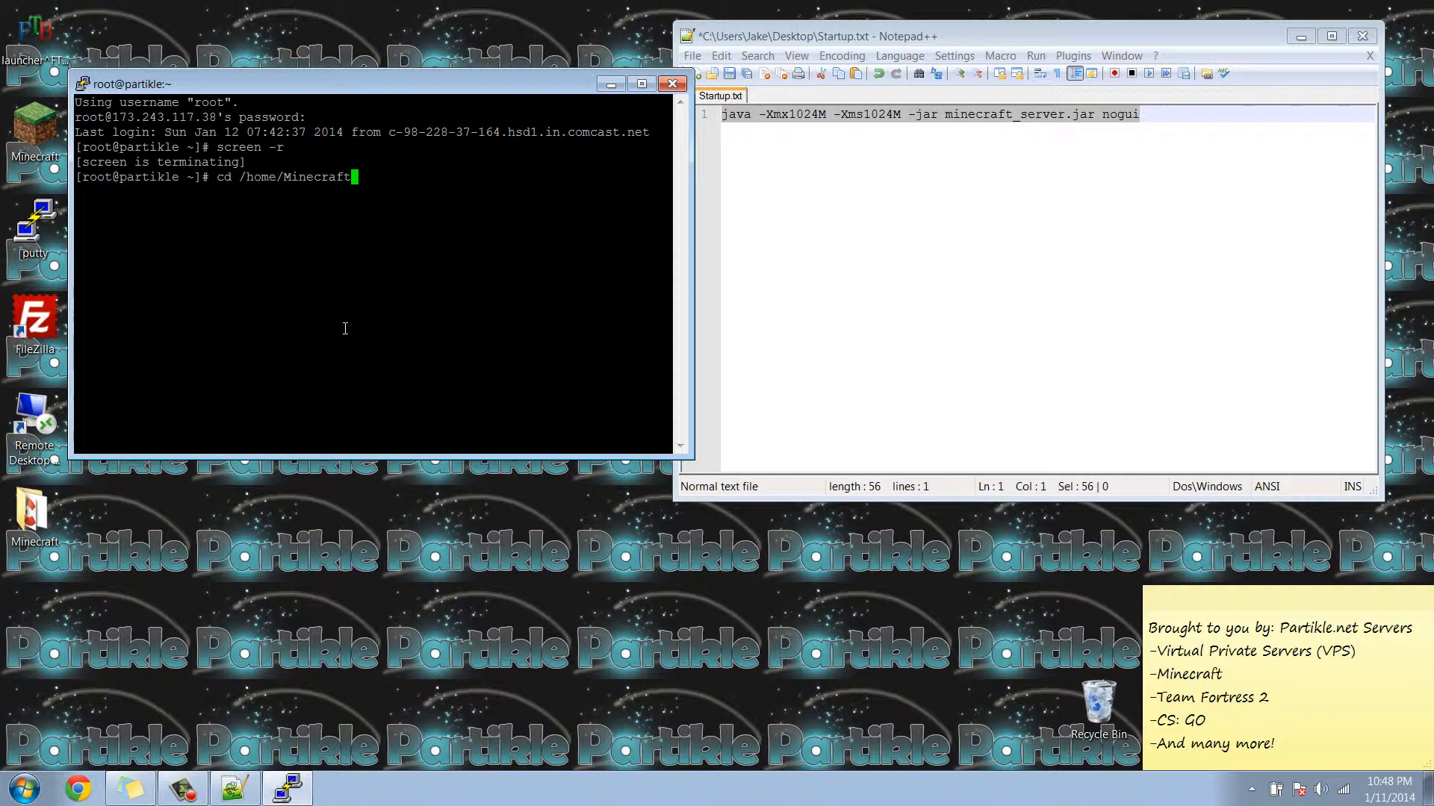
pyautogui.press('Return')
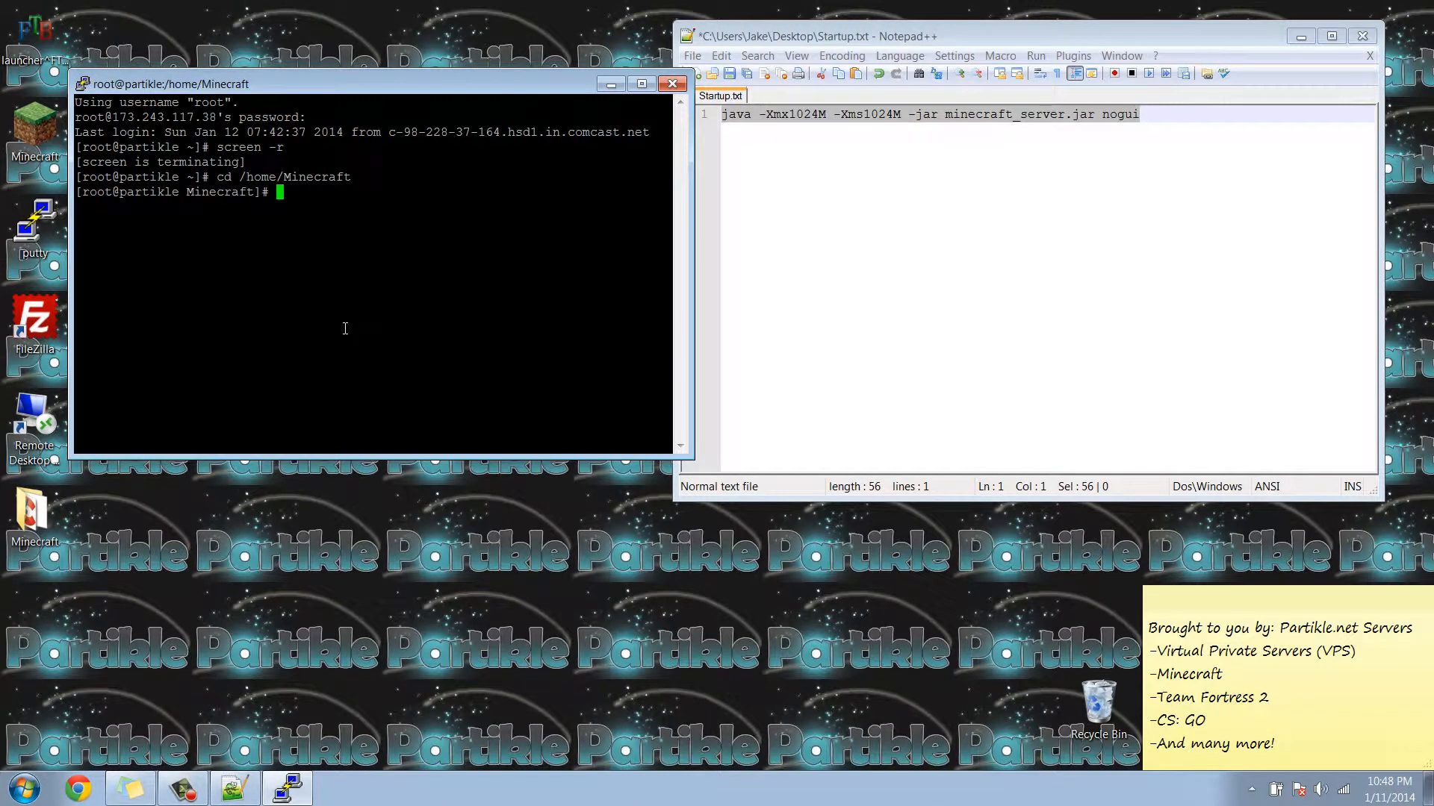
# Start a fresh screen session in the Minecraft folder
pyautogui.write('scre')
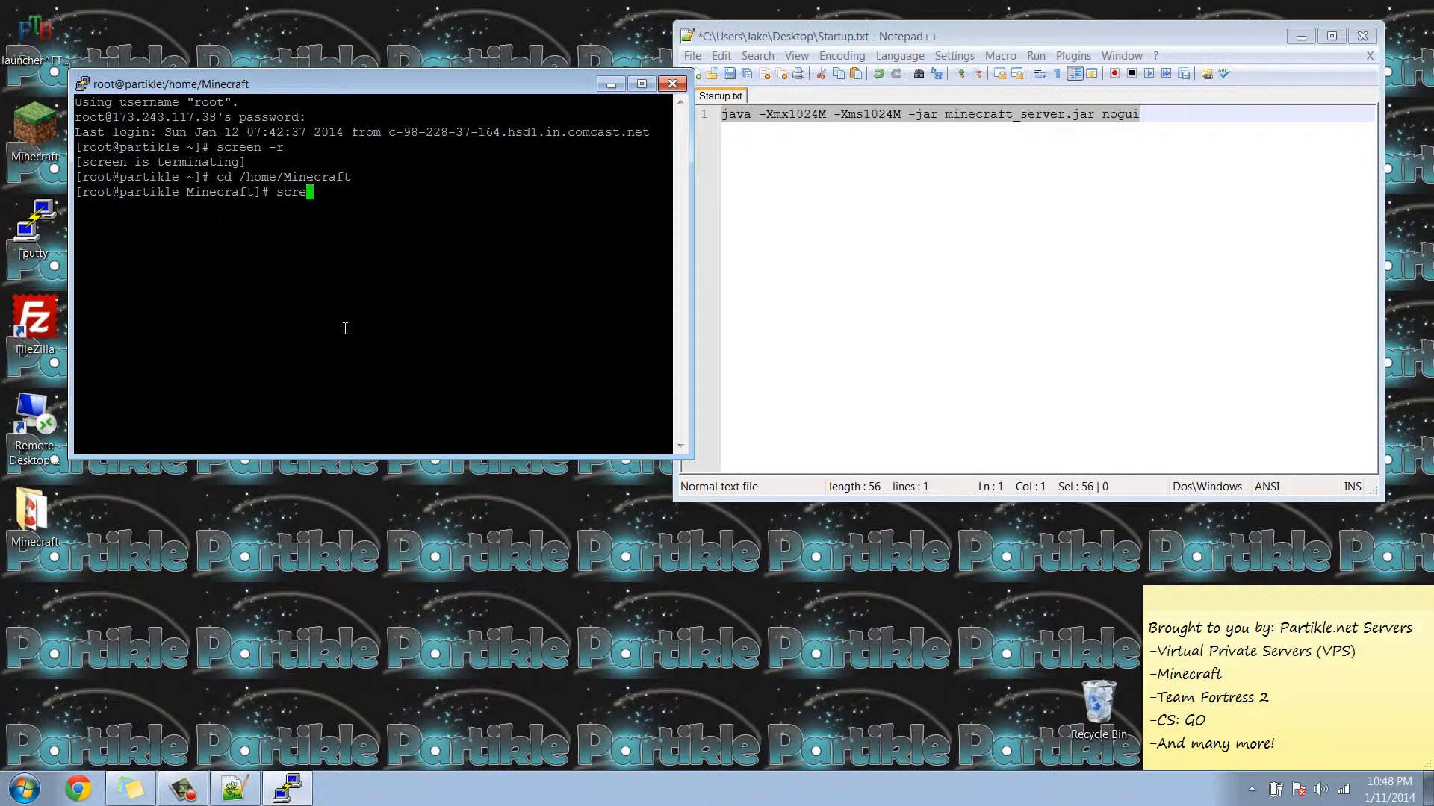
pyautogui.press('Return')
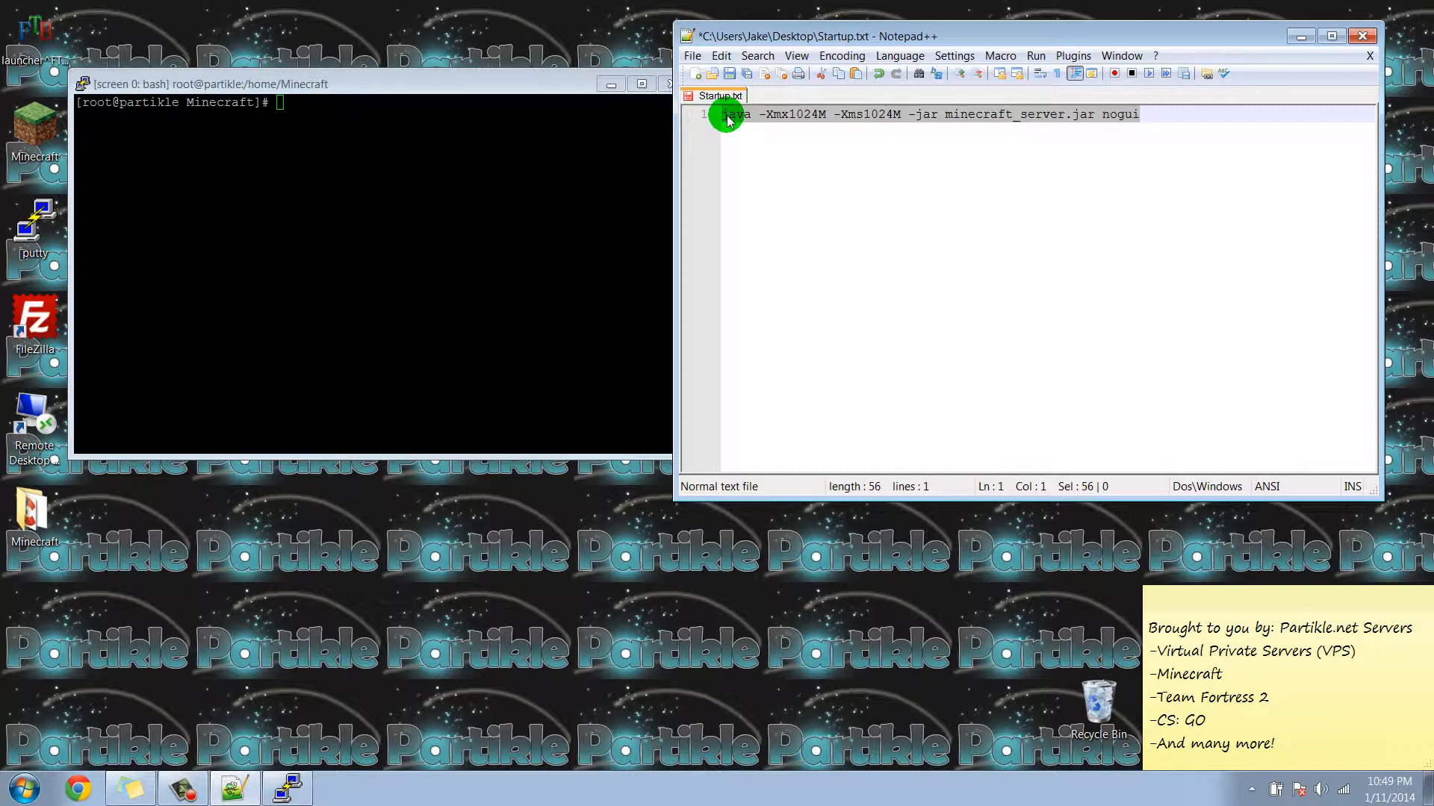
pyautogui.moveTo(729, 119)
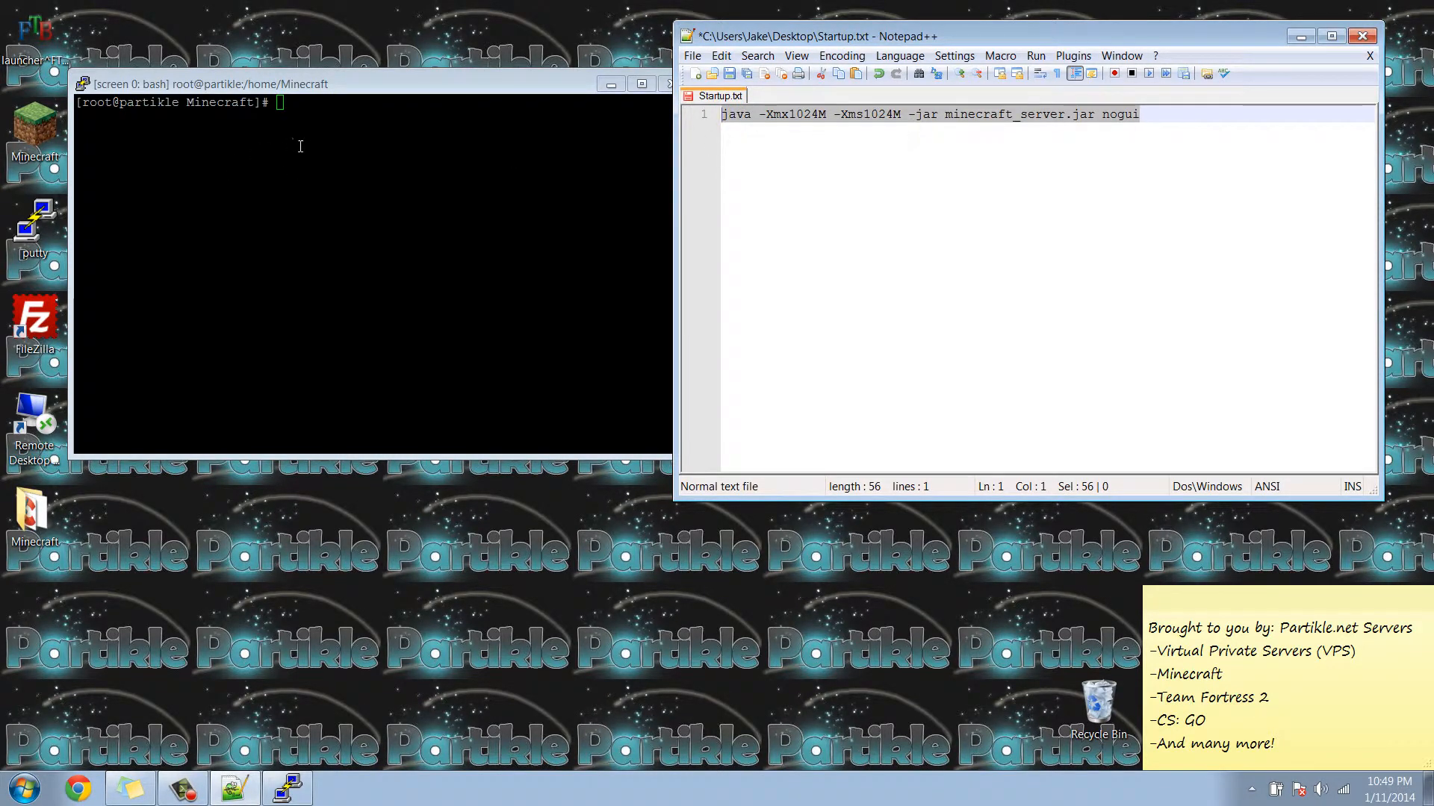
# Run java -Xmx1024M -Xms1024M -jar minecraft_server.jar nogui to start the server
pyautogui.write('java -Xmx1024M -Xms1024M -jar minecraft_server.jar nogui')
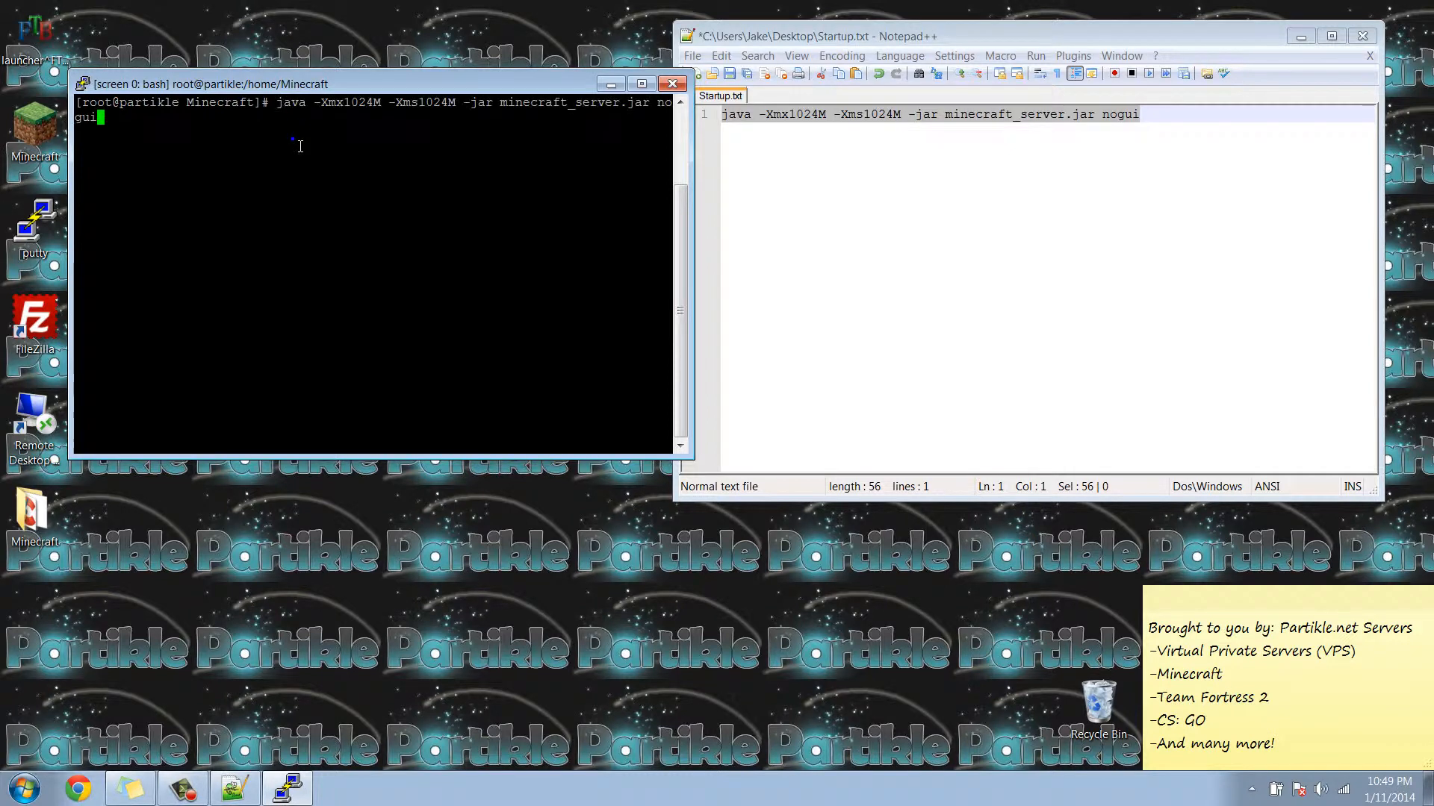
pyautogui.press('Return')
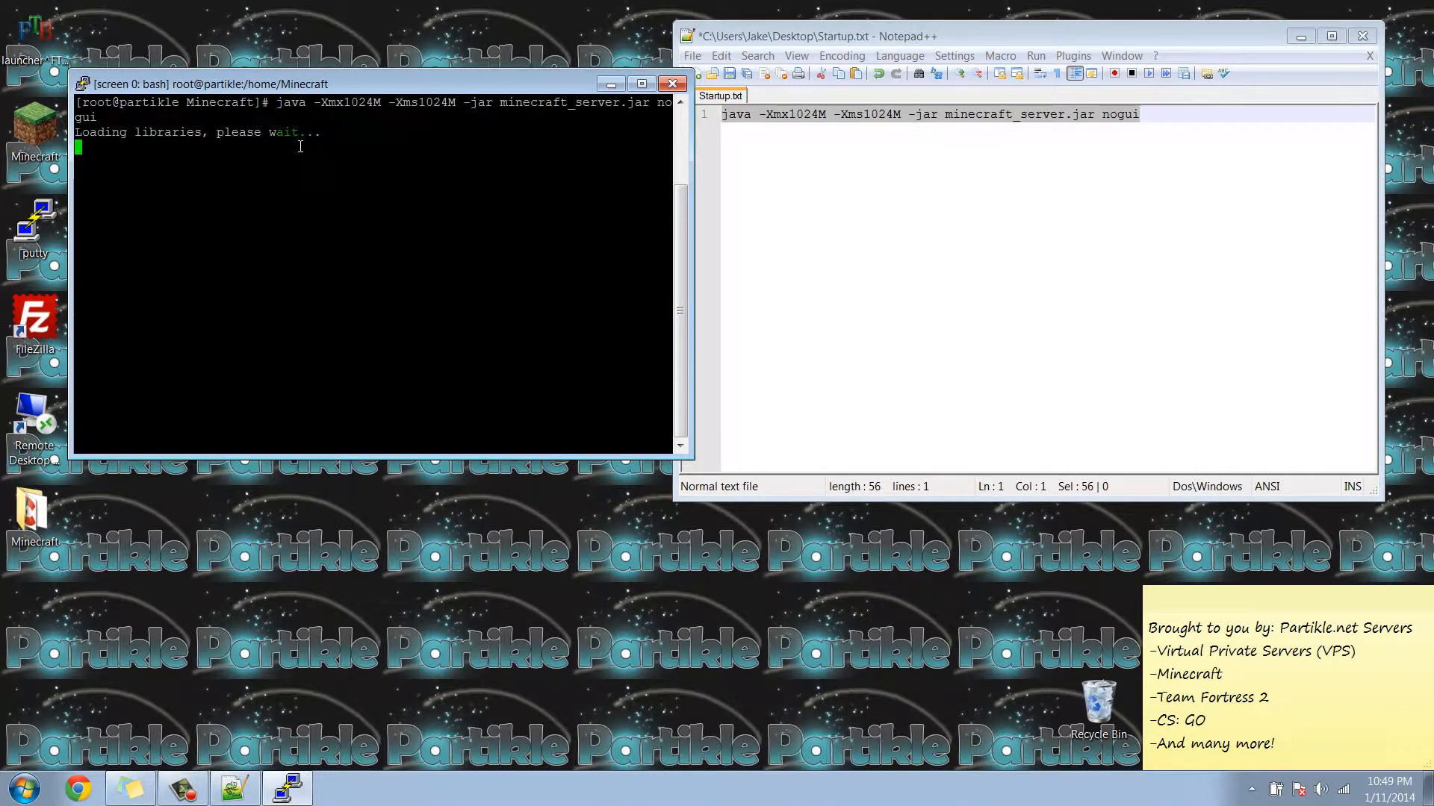